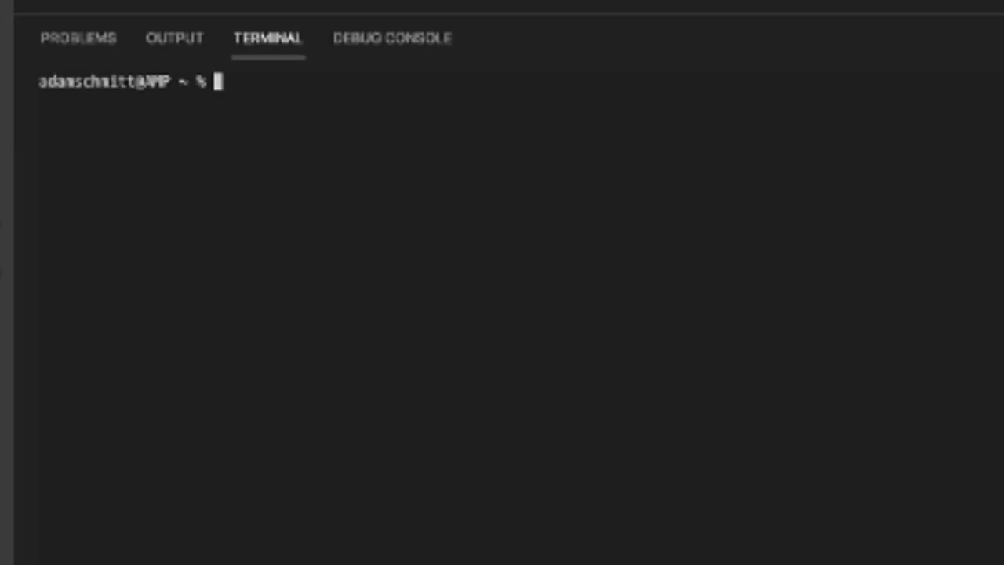
Run kubectl get ns to list namespaces such as restored-app-01 and kasten-io.
text(kube)
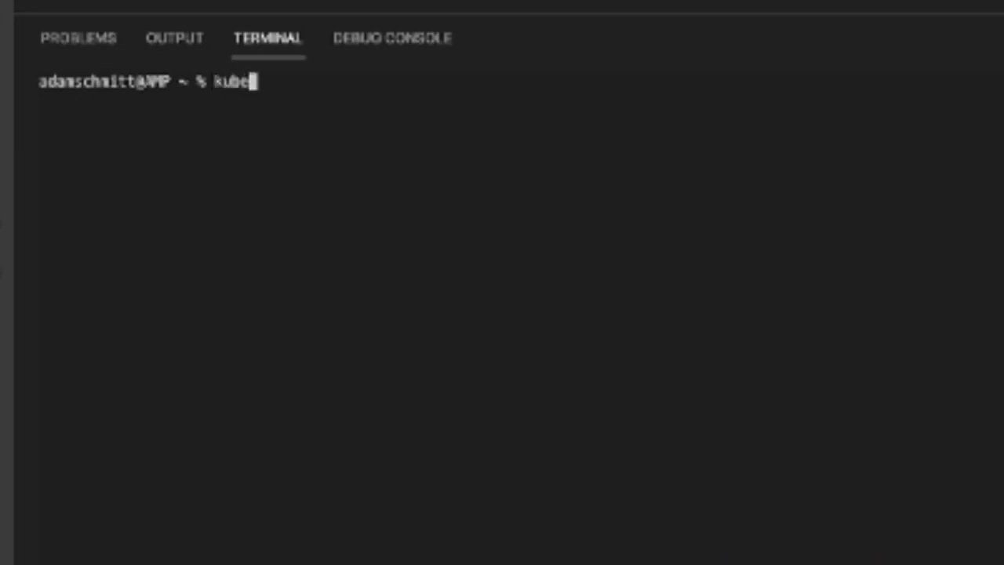
text(ctl get ns)
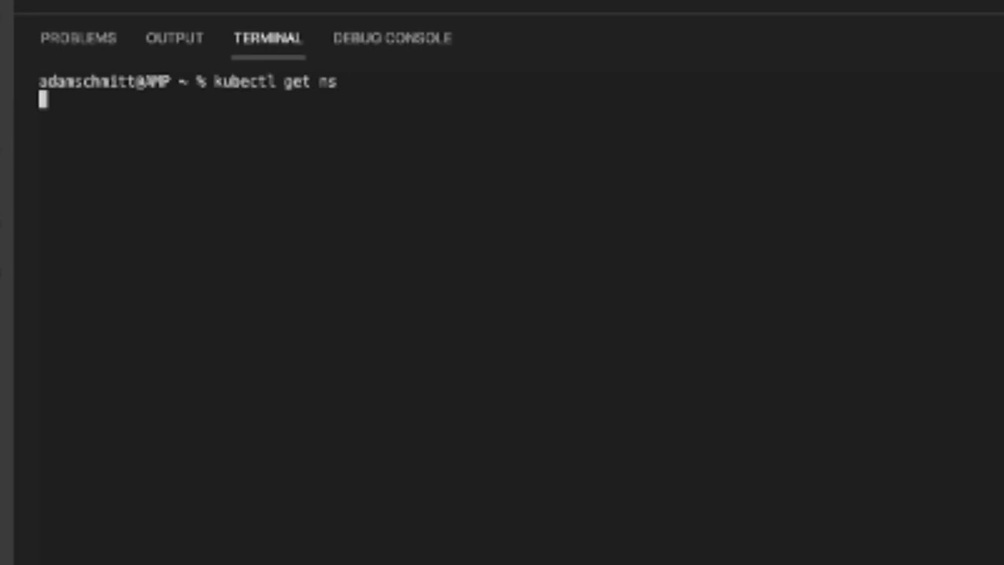
key(Return)
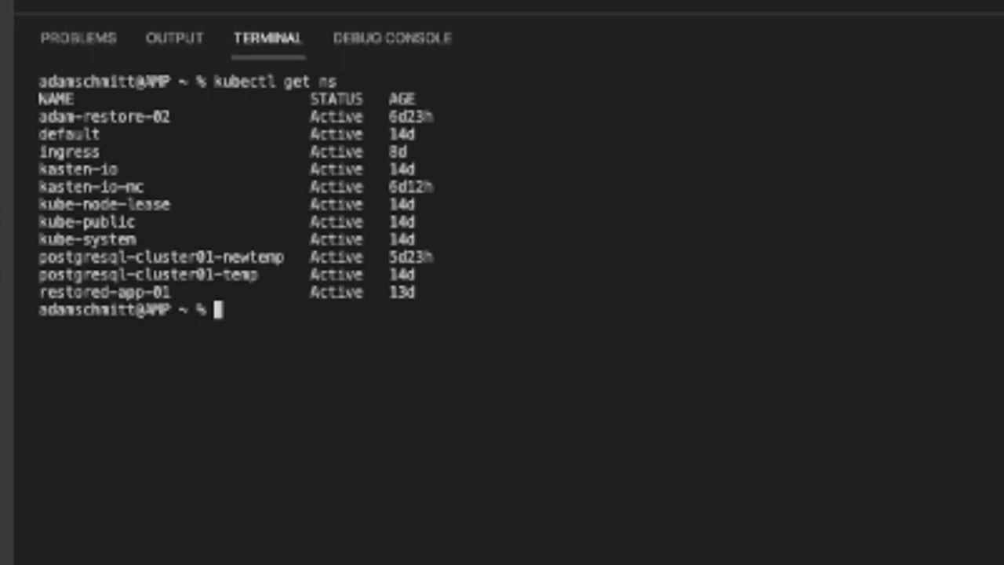
double_click(147, 272)
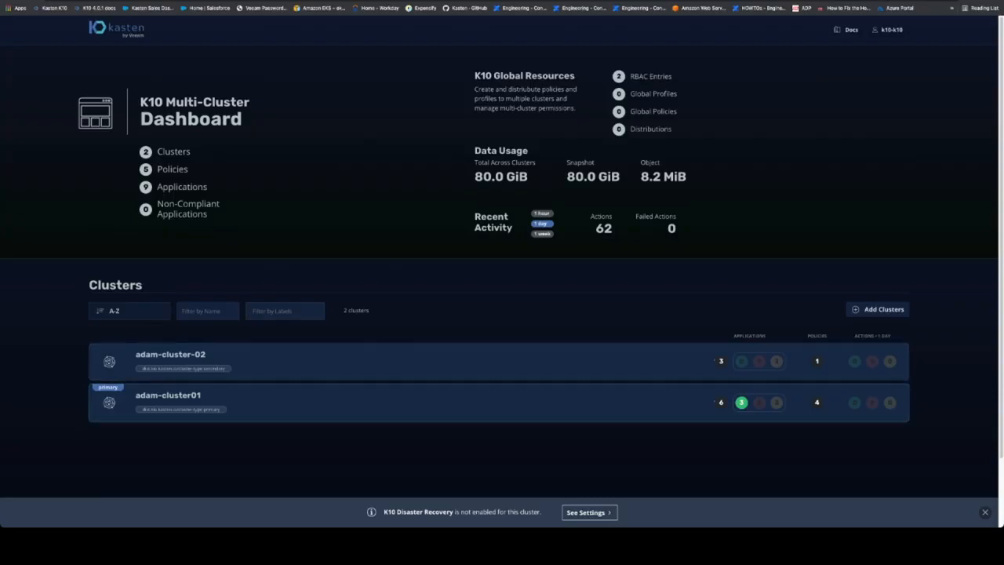
mouse_move(740, 401)
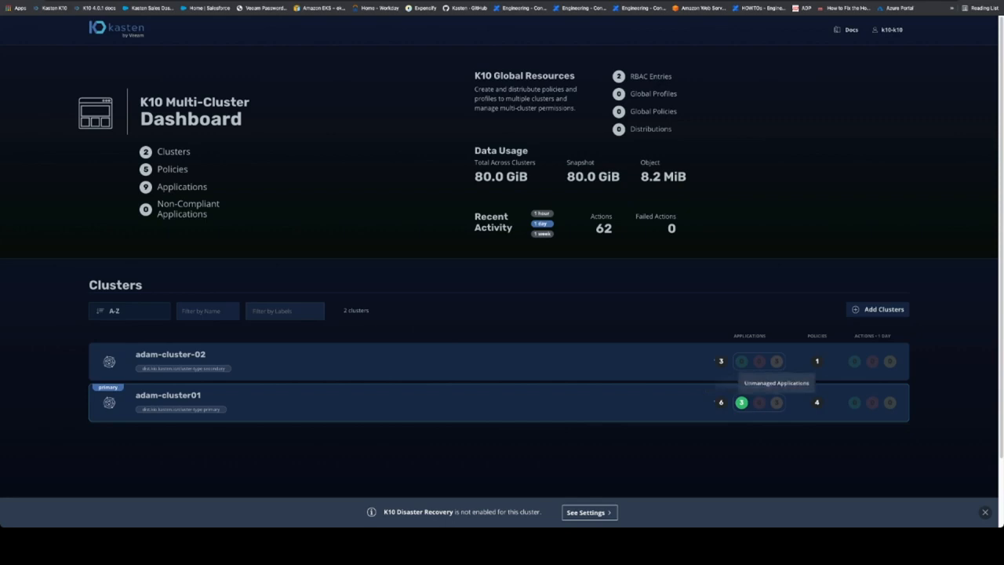
Open adam-cluster01 from the multi-cluster Clusters list.
click(168, 395)
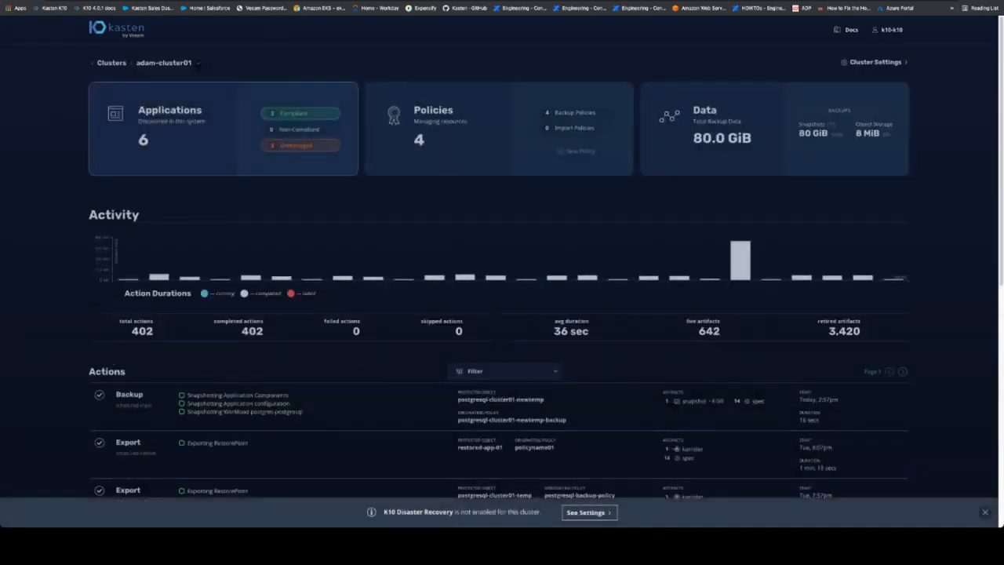
View adam-cluster01's applications, then its Policies page listing postgresql-backup-policy and others.
click(170, 110)
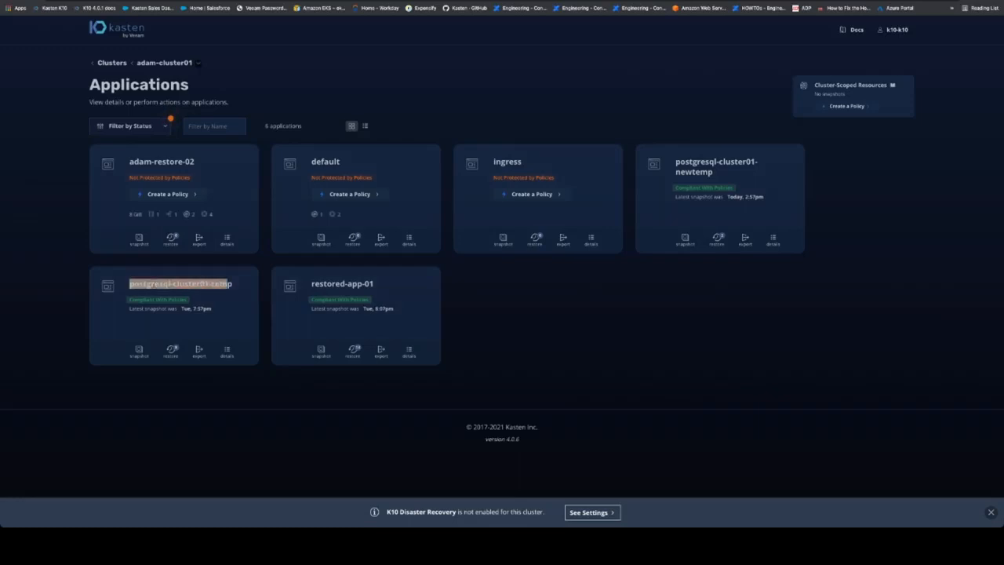
mouse_move(170, 349)
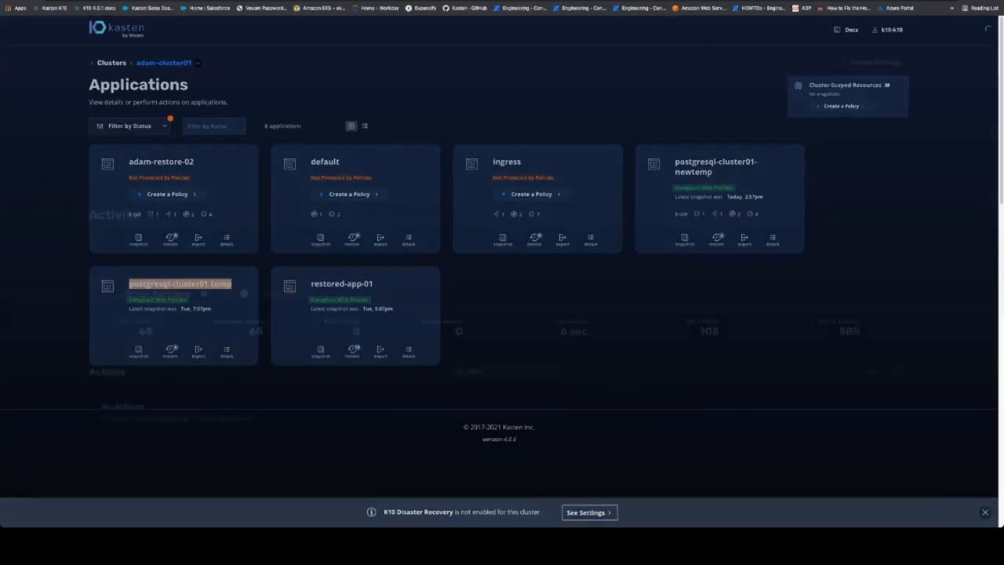
click(163, 62)
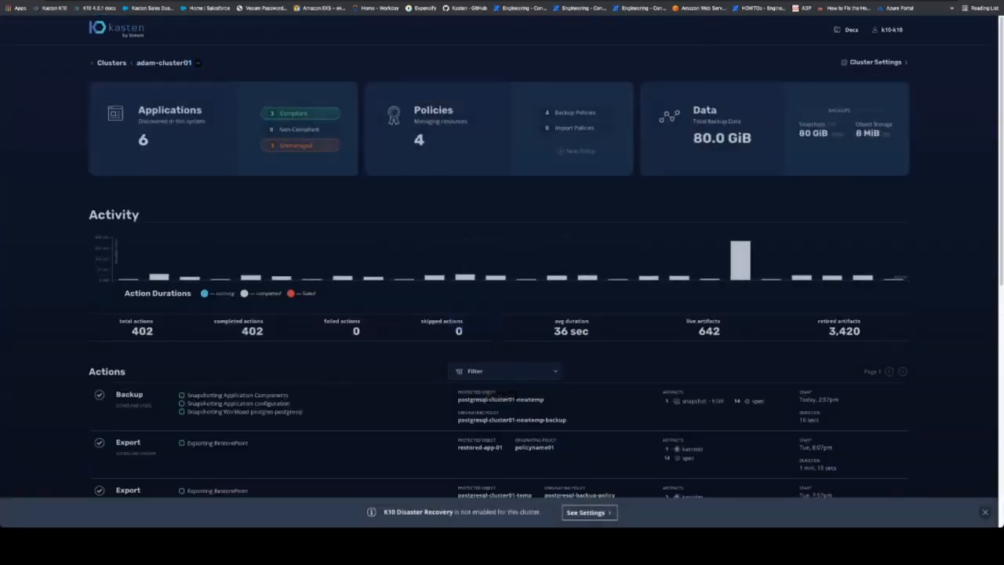
click(433, 128)
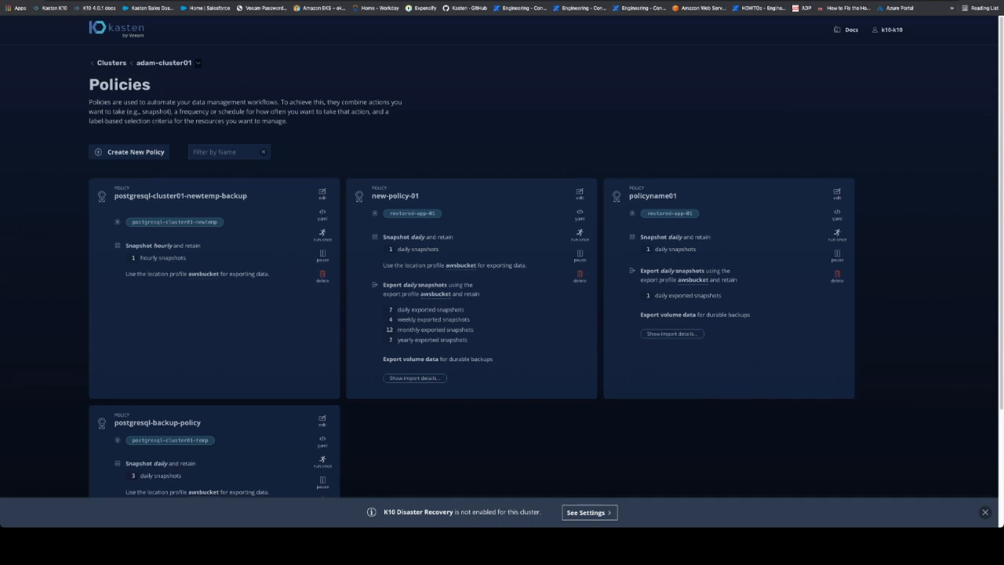
Show a cluster01 policy's import details and copy the import data to the clipboard.
scroll(down, 3)
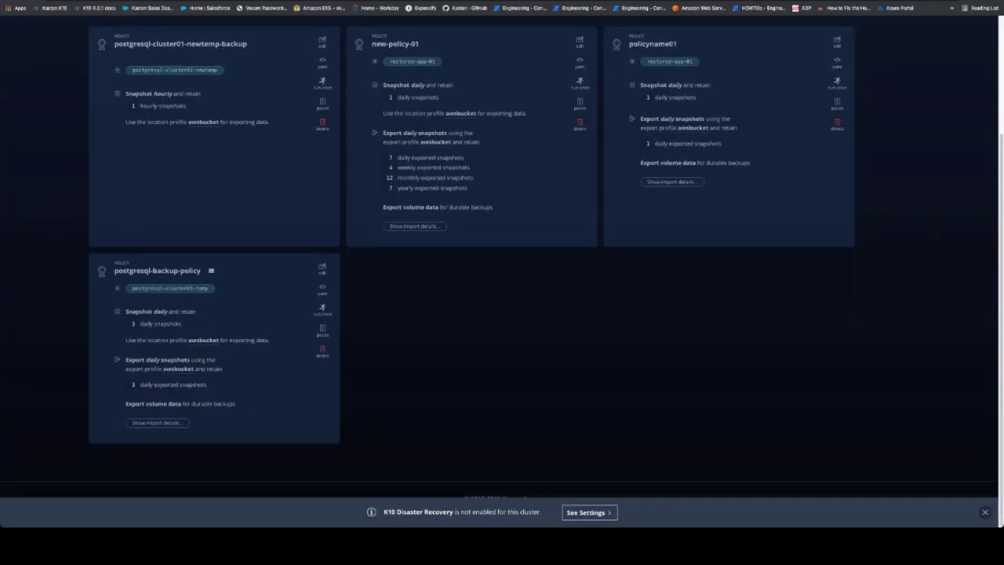
click(414, 226)
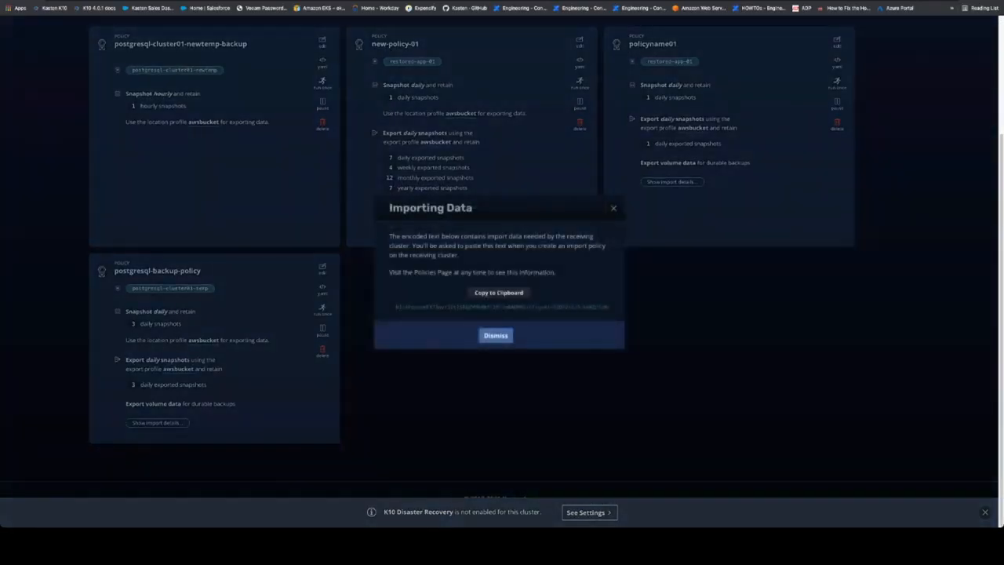
click(496, 336)
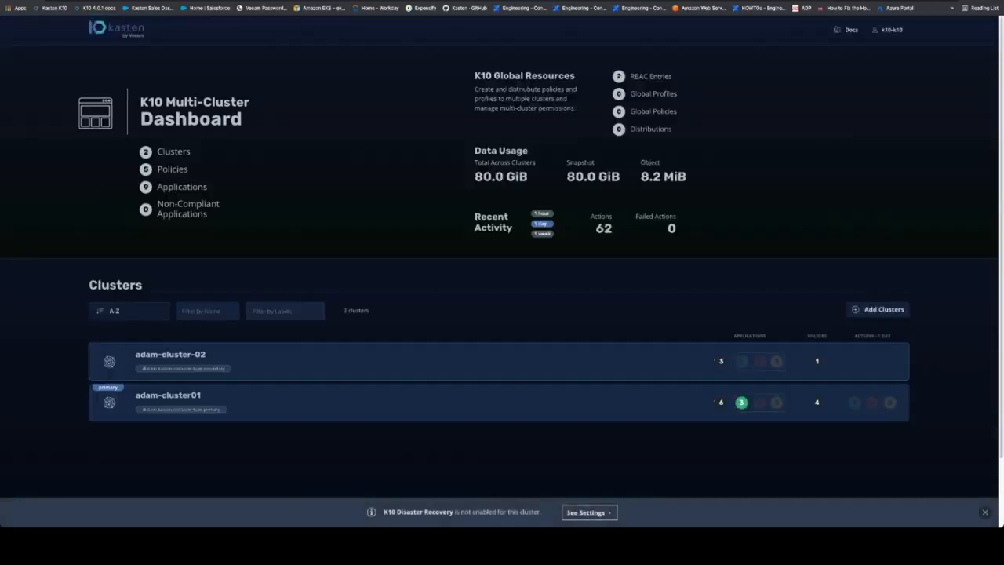
Open adam-cluster-02's Policies page and start a blank New Policy form.
click(169, 354)
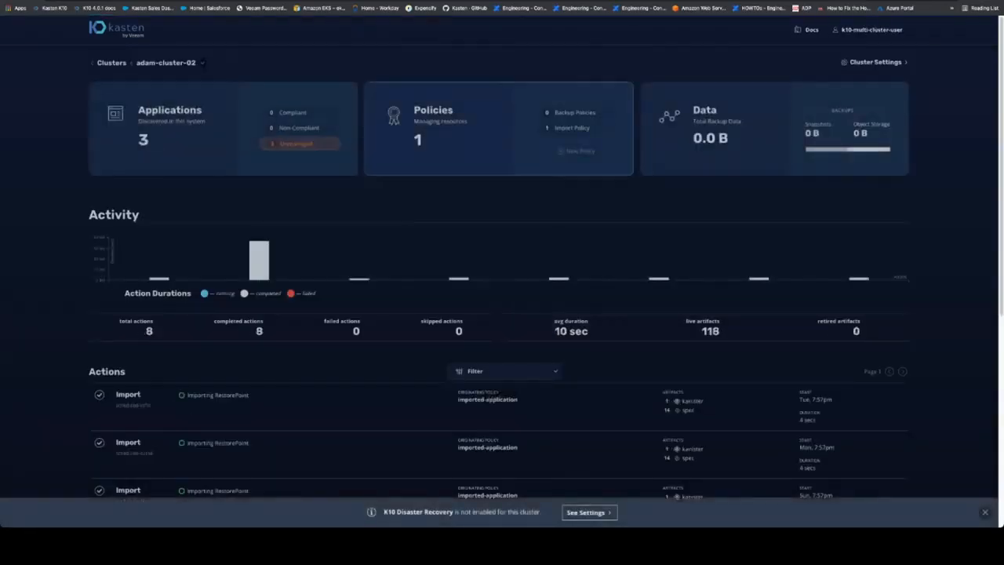
click(432, 109)
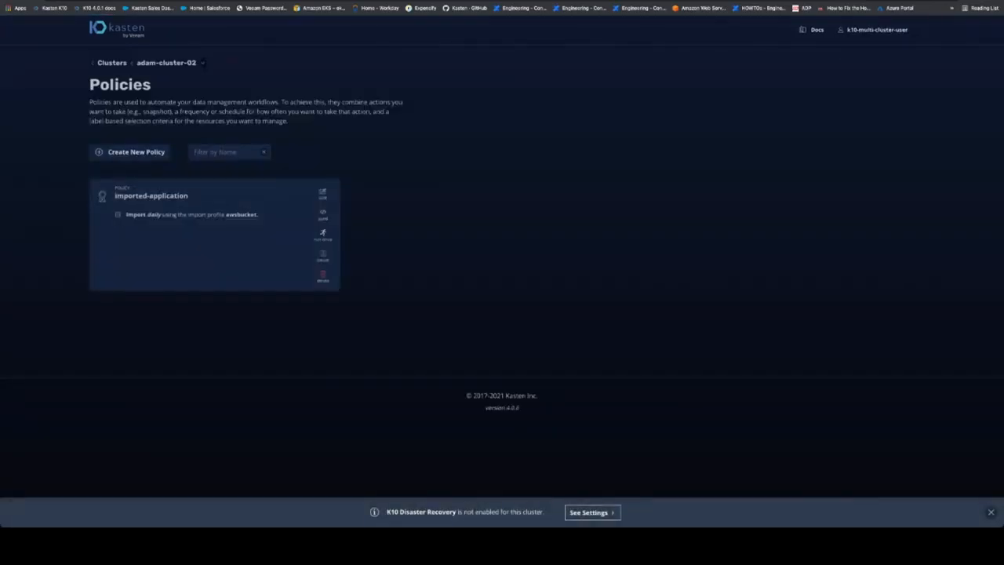
click(128, 150)
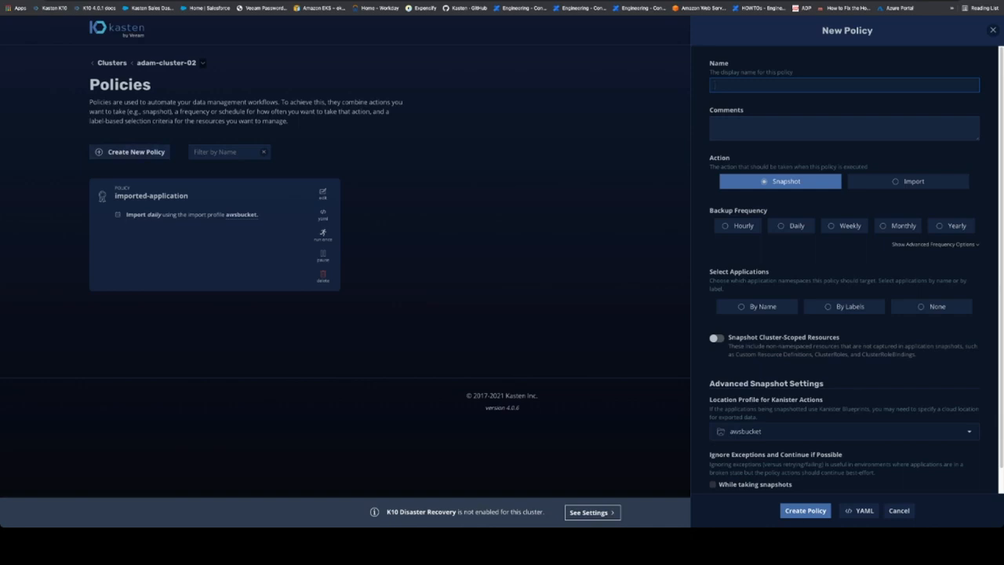
Create import policy cluster02-restore-app with the pasted cluster01 config data.
click(912, 181)
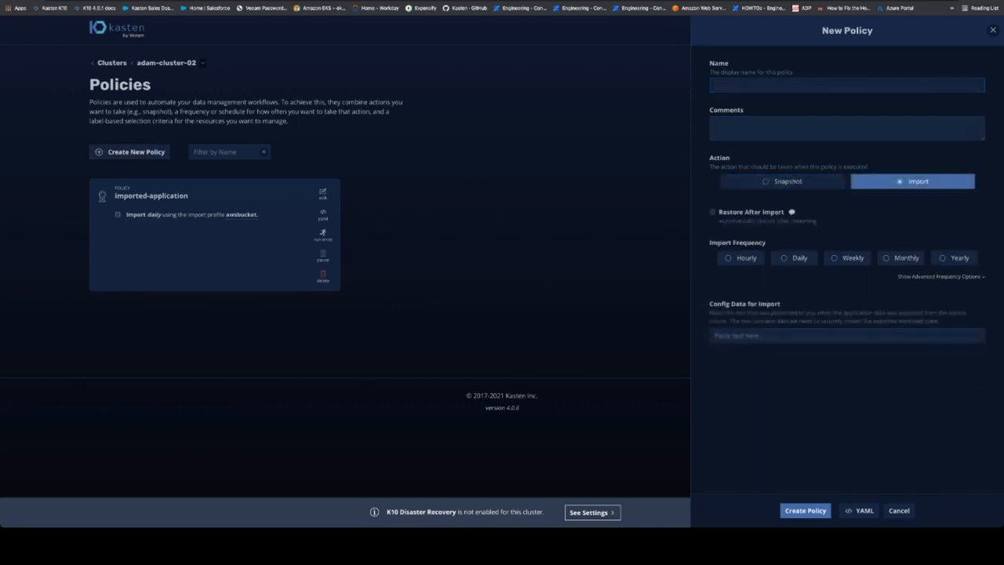
click(847, 336)
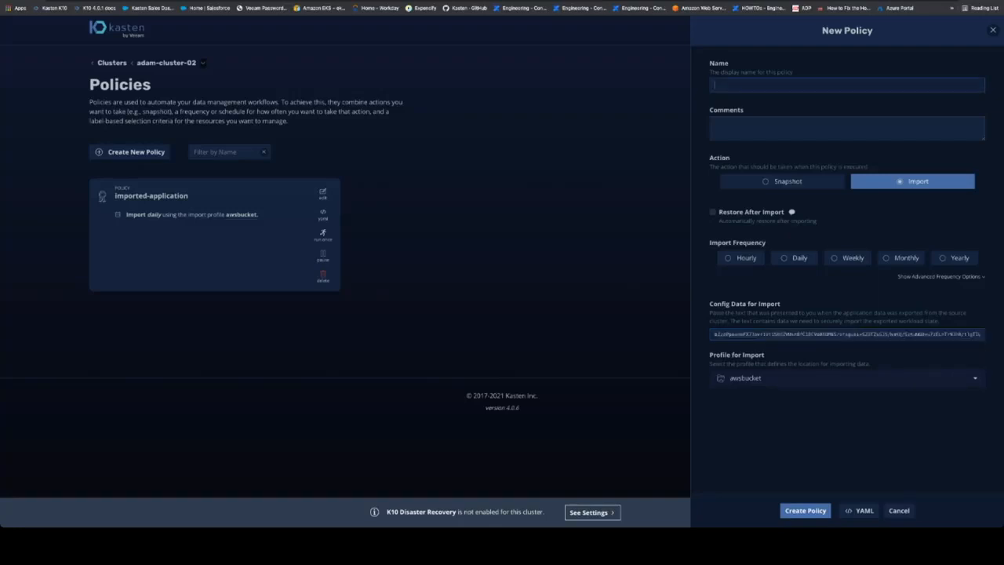
text(Cluster02-restore-app)
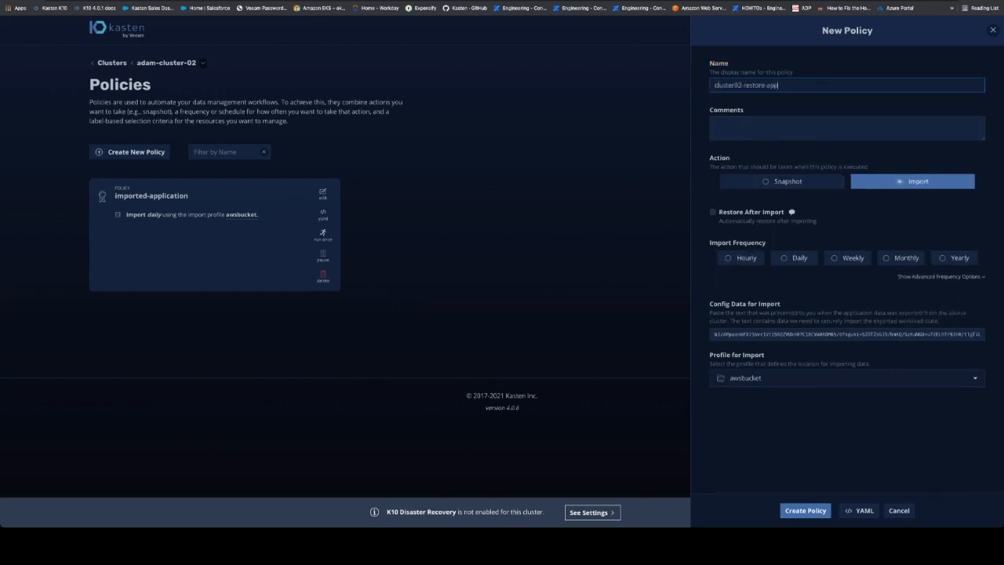
click(793, 257)
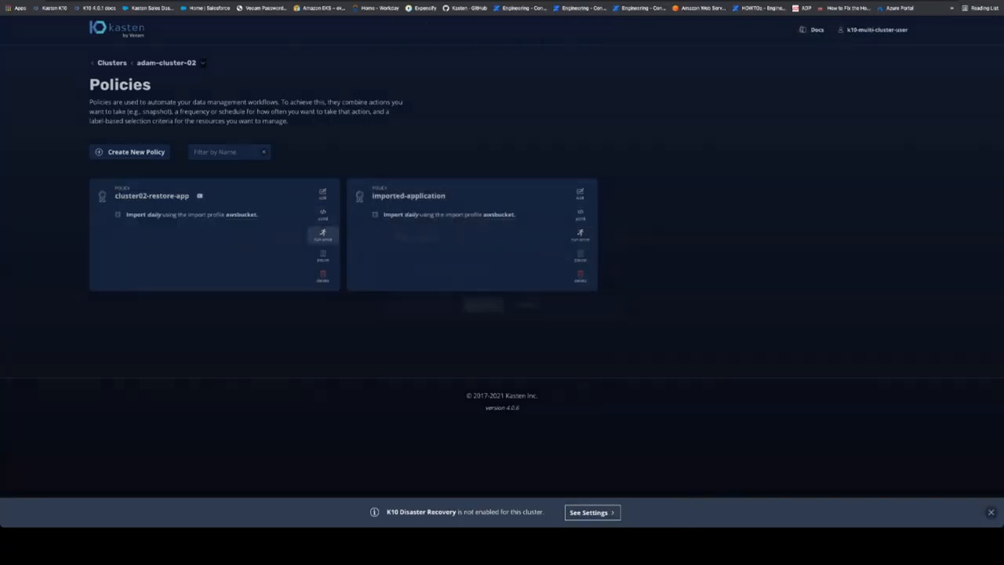
Run the cluster02-restore-app import policy once immediately.
click(323, 232)
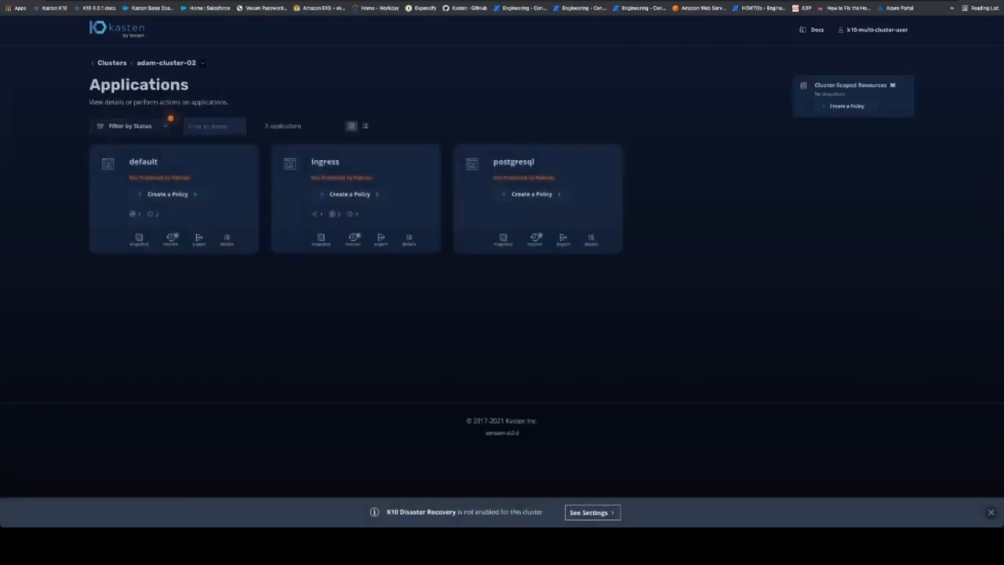
Filter applications to Removed and start restoring postgresql-cluster01-temp.
click(129, 126)
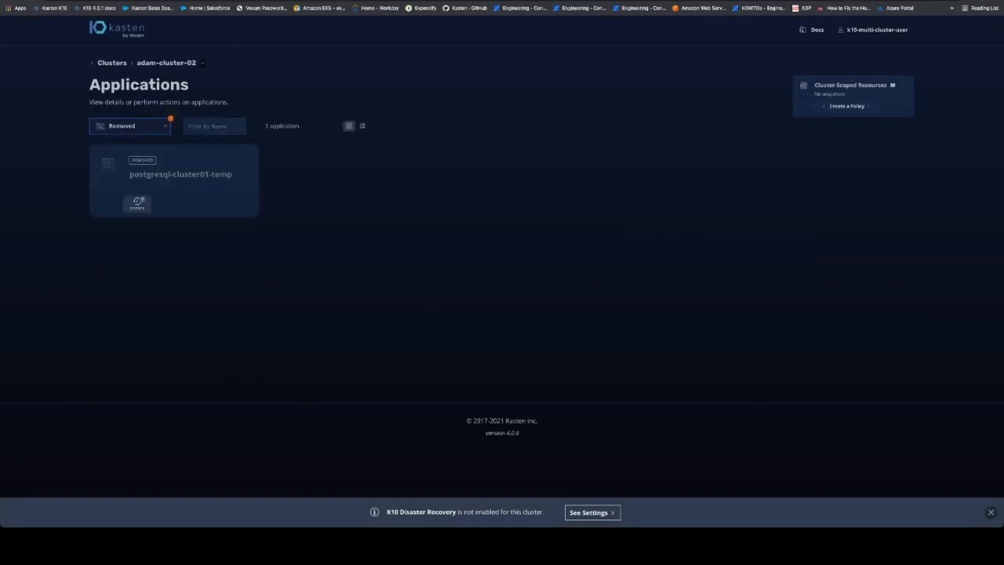
click(136, 204)
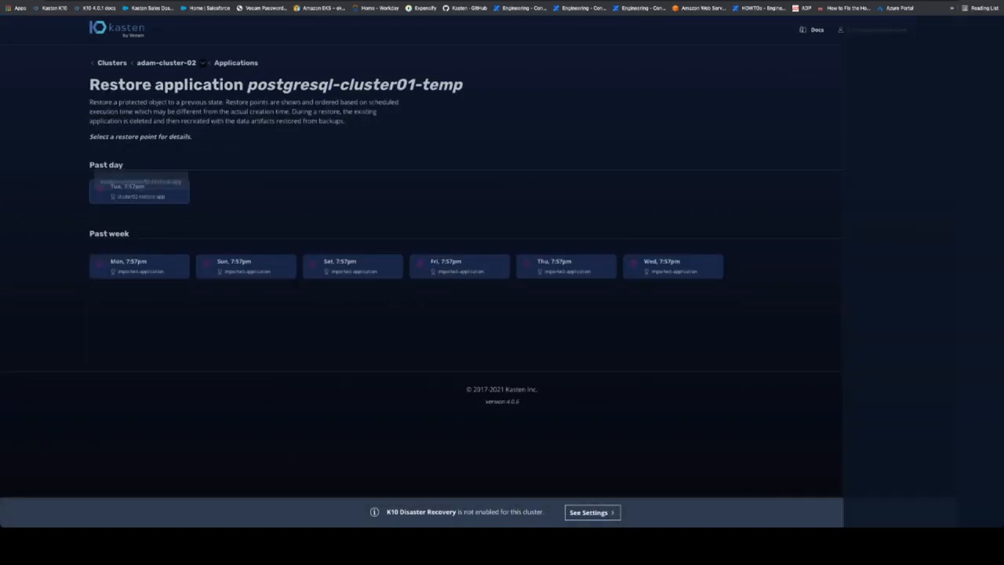
From the latest restore point, create target namespace cluster-02-restored-application.
click(140, 188)
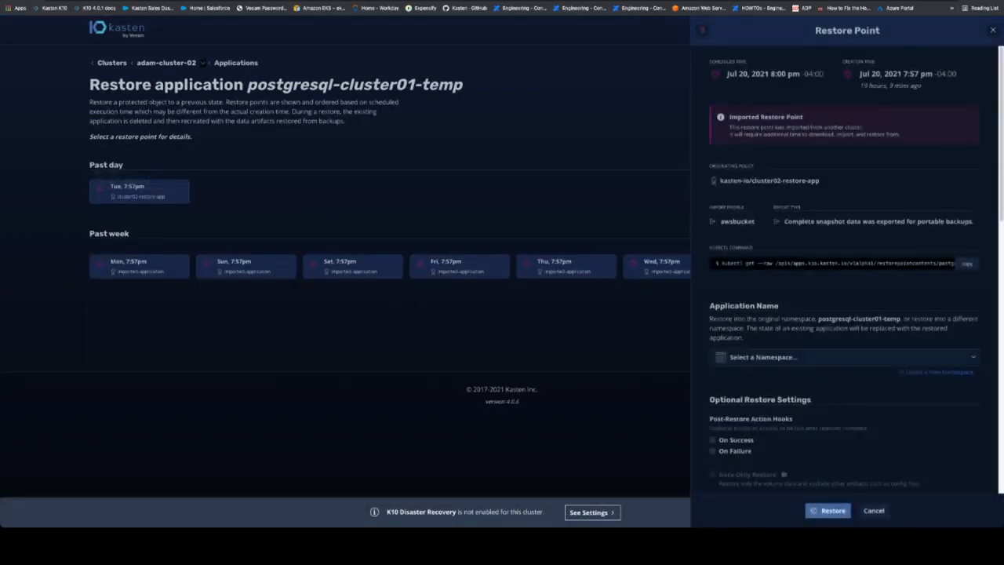
scroll(down, 3)
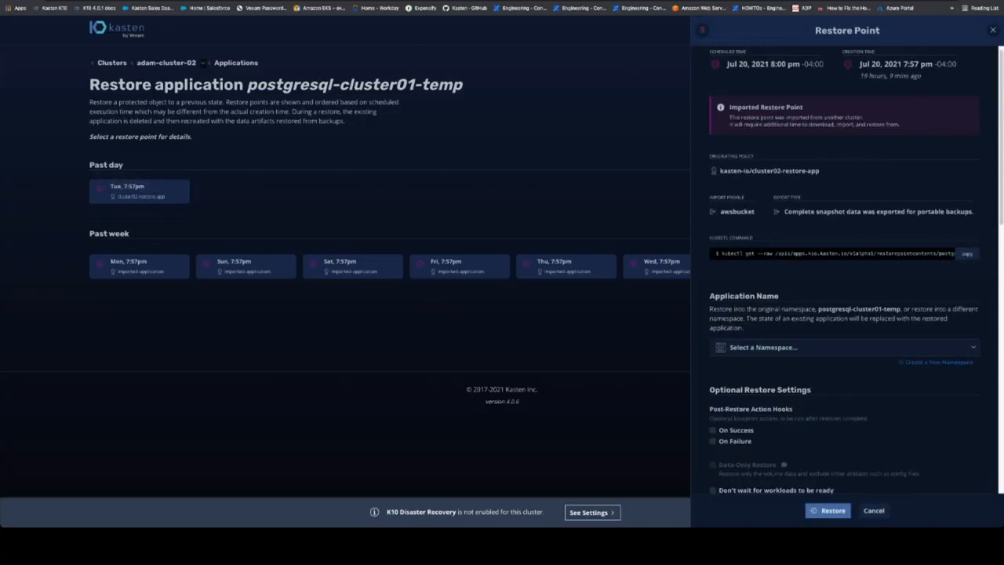
click(938, 361)
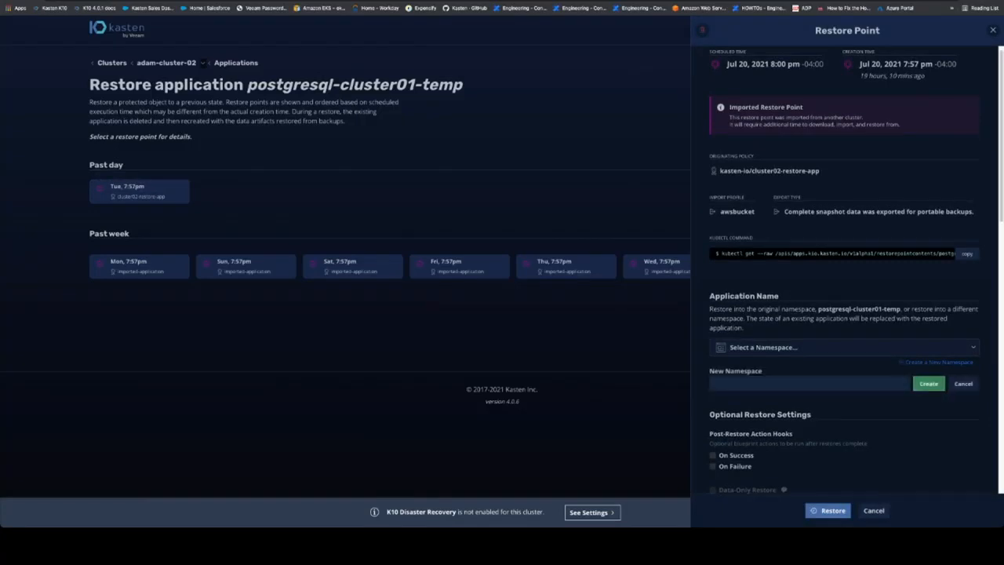
text(Clus)
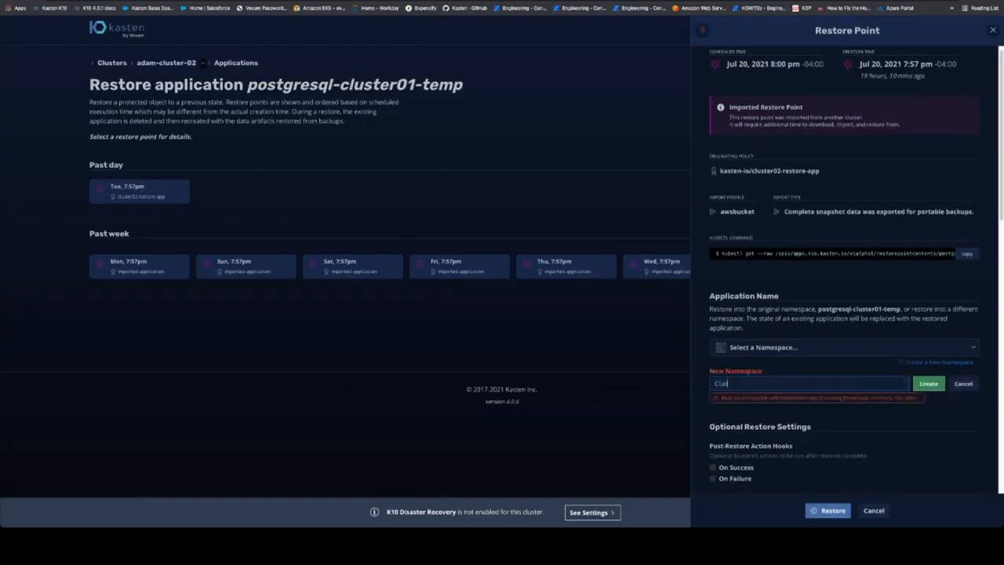
text(cluster-02-restored-ap)
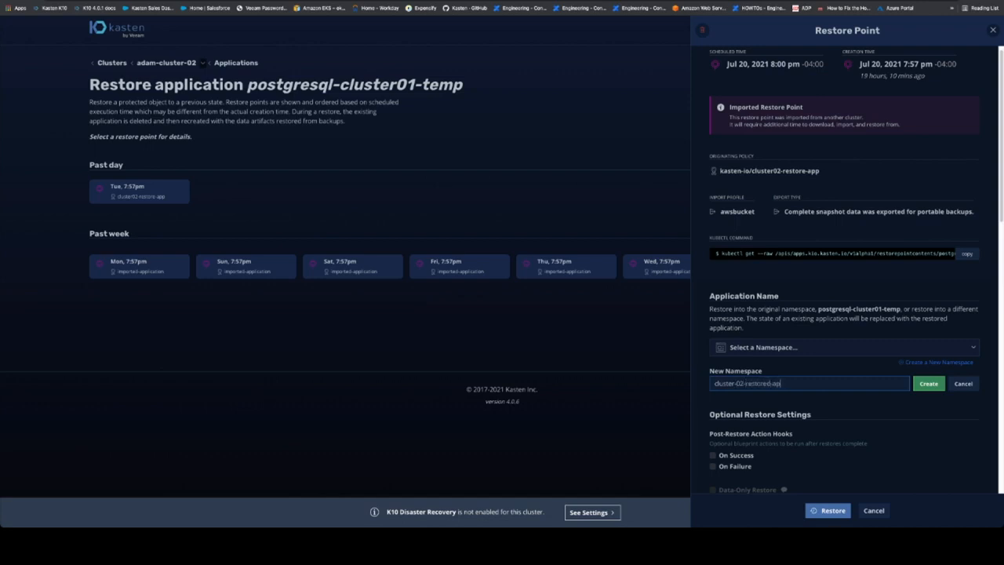
text(ication)
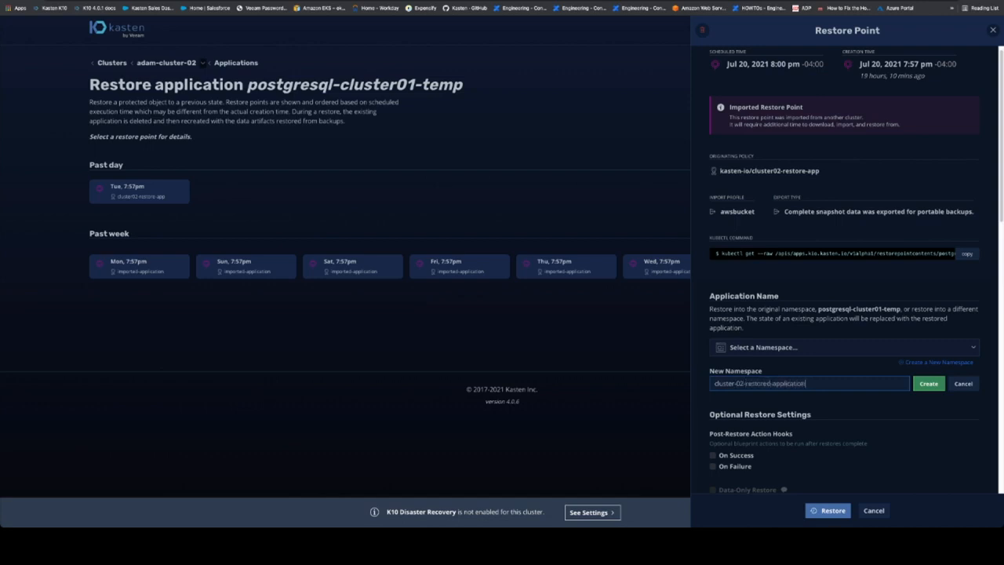
click(928, 383)
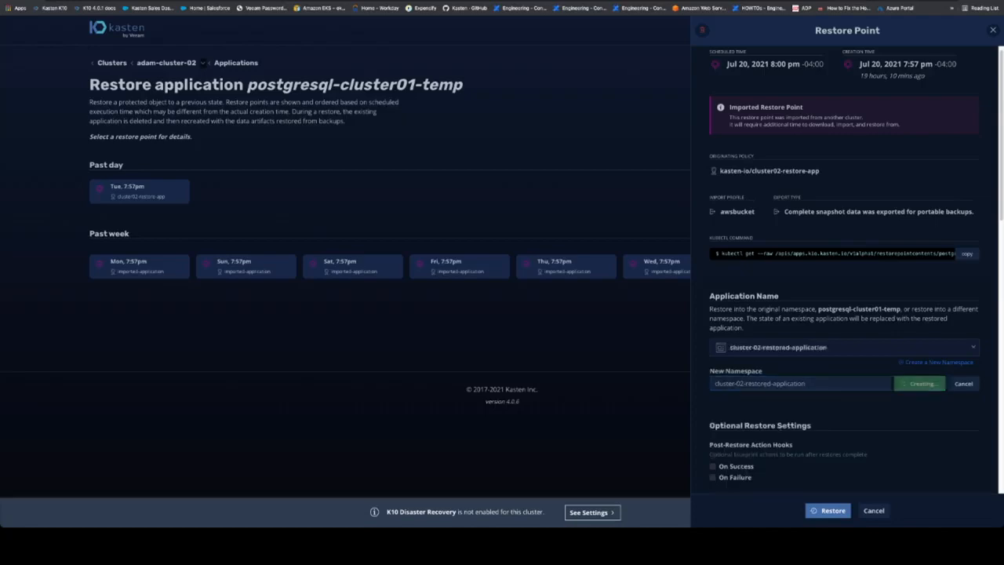
scroll(down, 3)
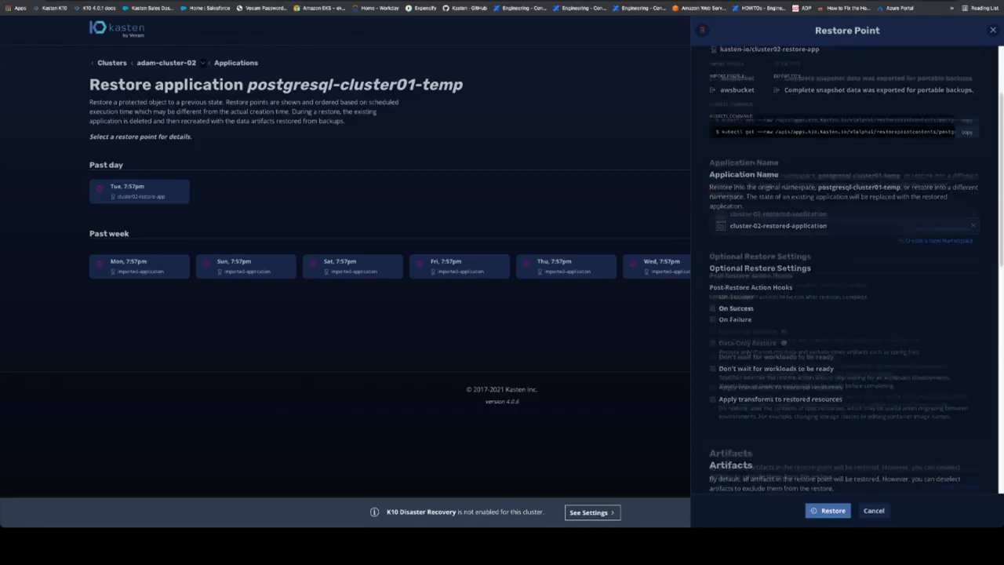
scroll(down, 3)
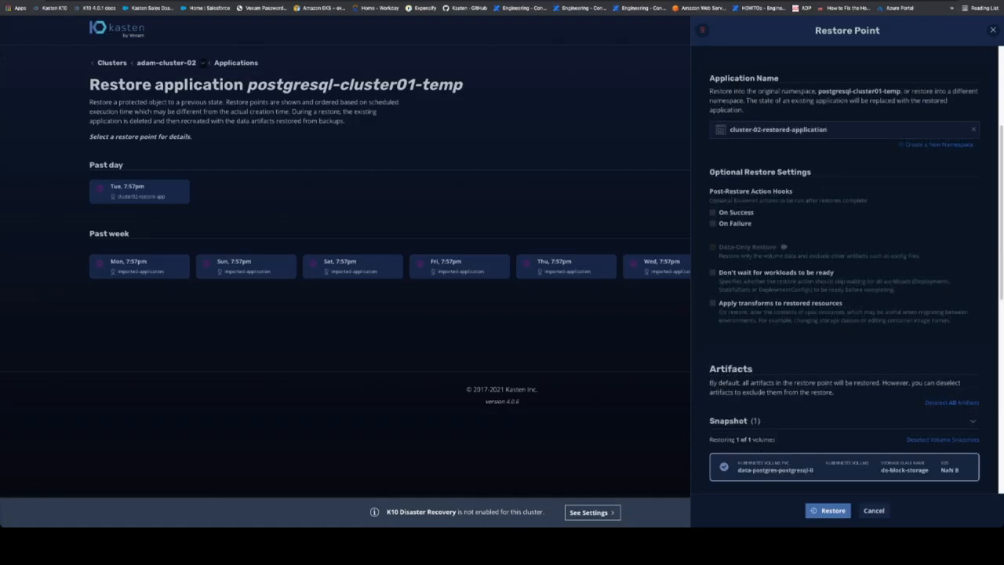
scroll(down, 3)
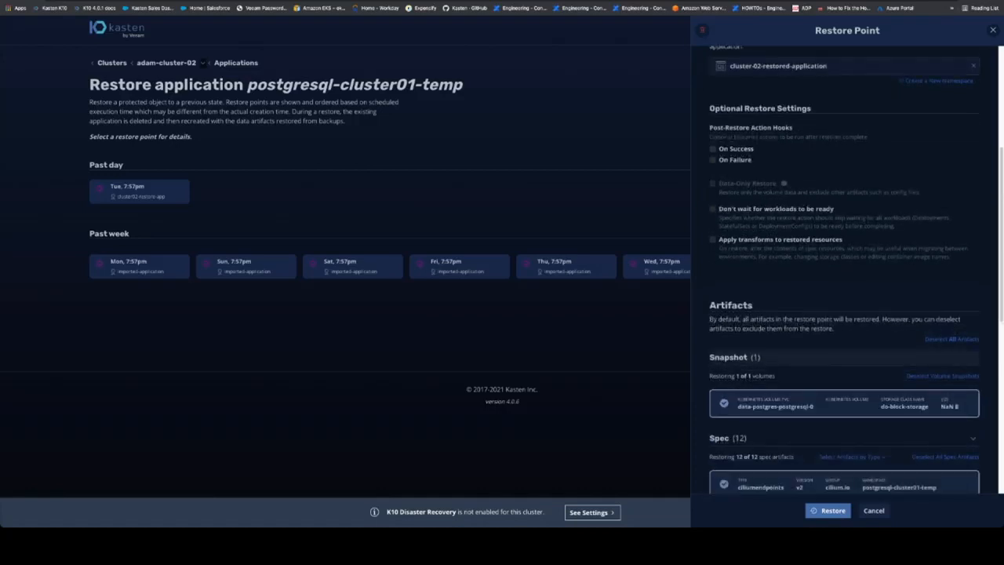
scroll(down, 3)
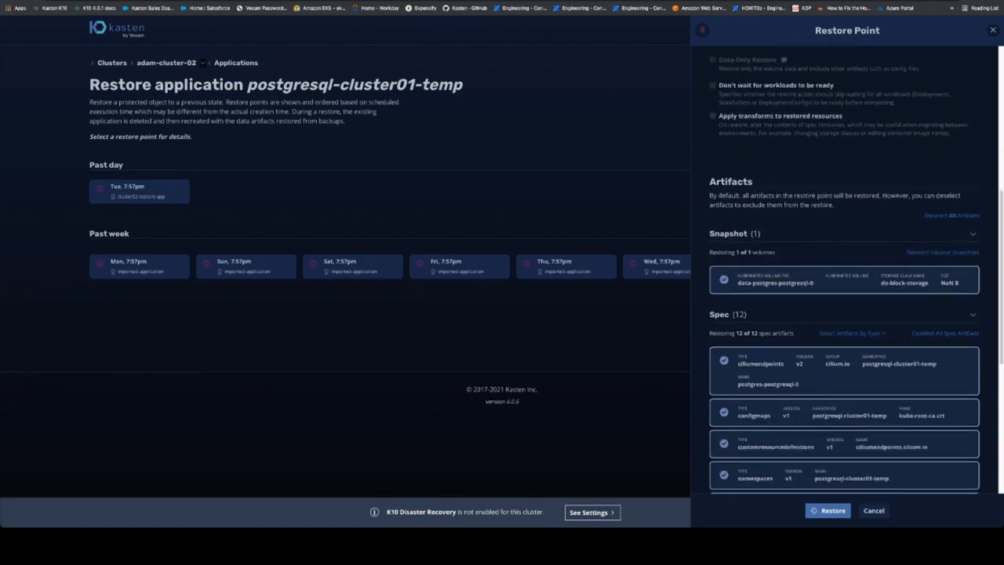
scroll(down, 3)
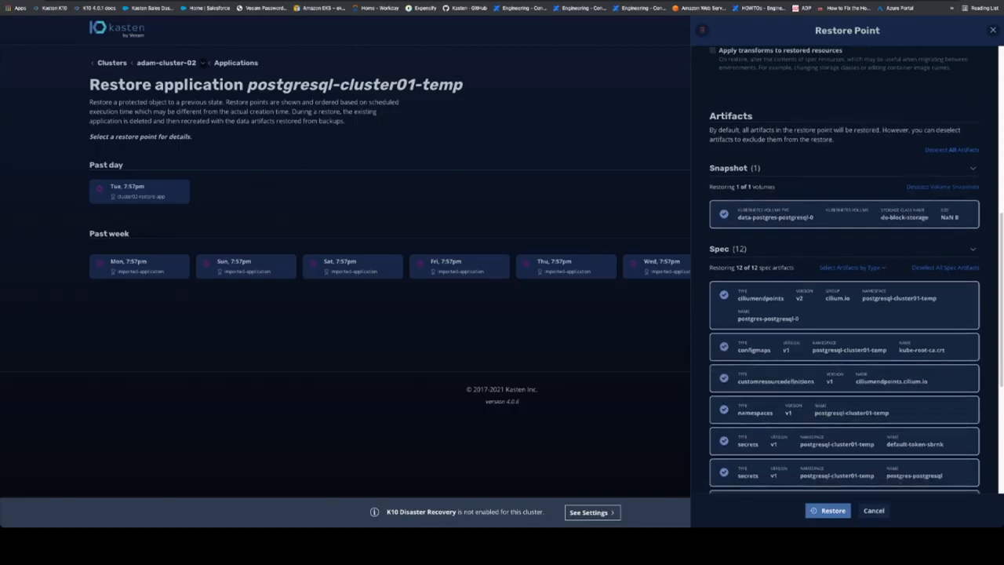
scroll(down, 3)
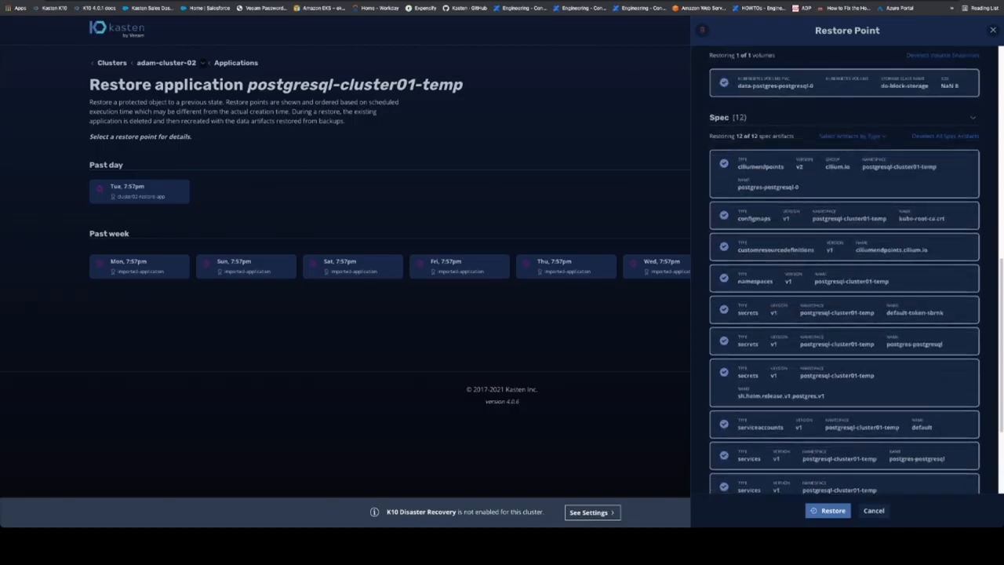
scroll(down, 3)
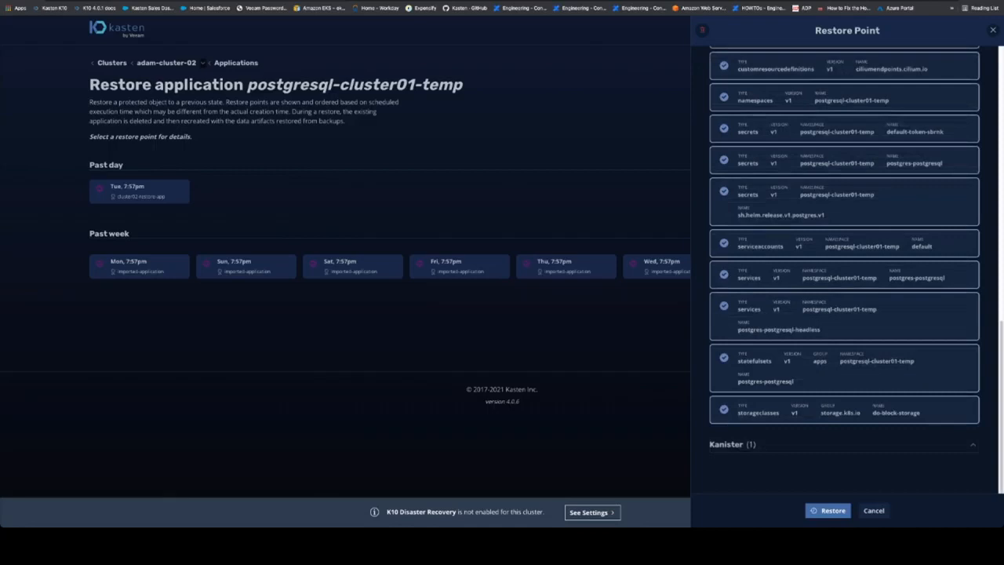
click(972, 443)
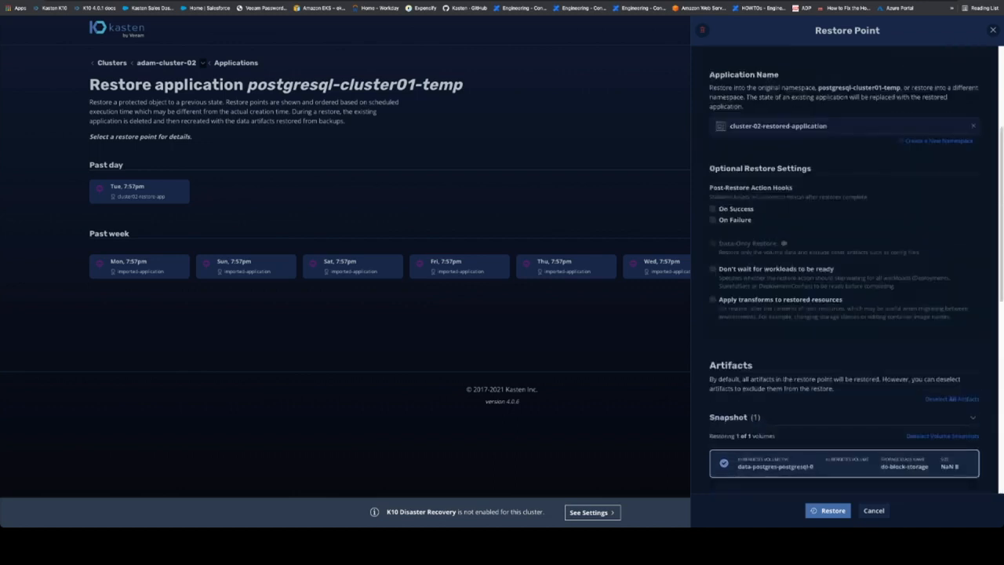
Enable restore transforms, test the Change storageClass example, and discard it.
click(712, 299)
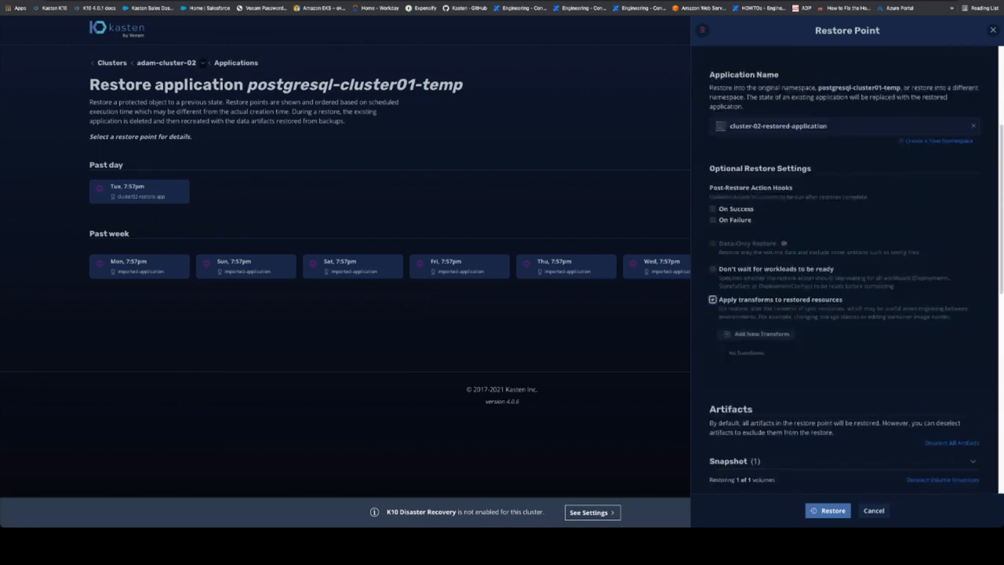
click(759, 332)
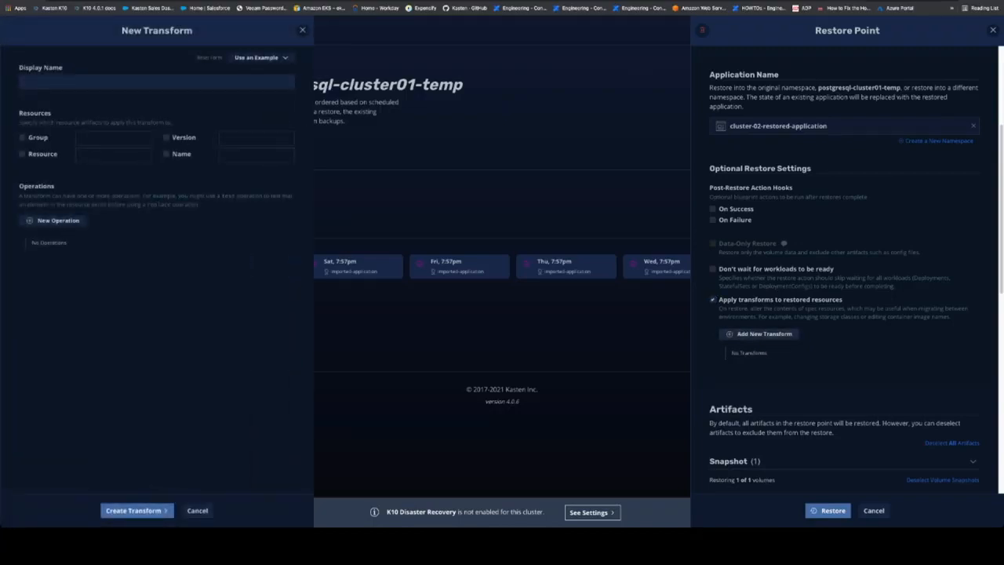
click(258, 56)
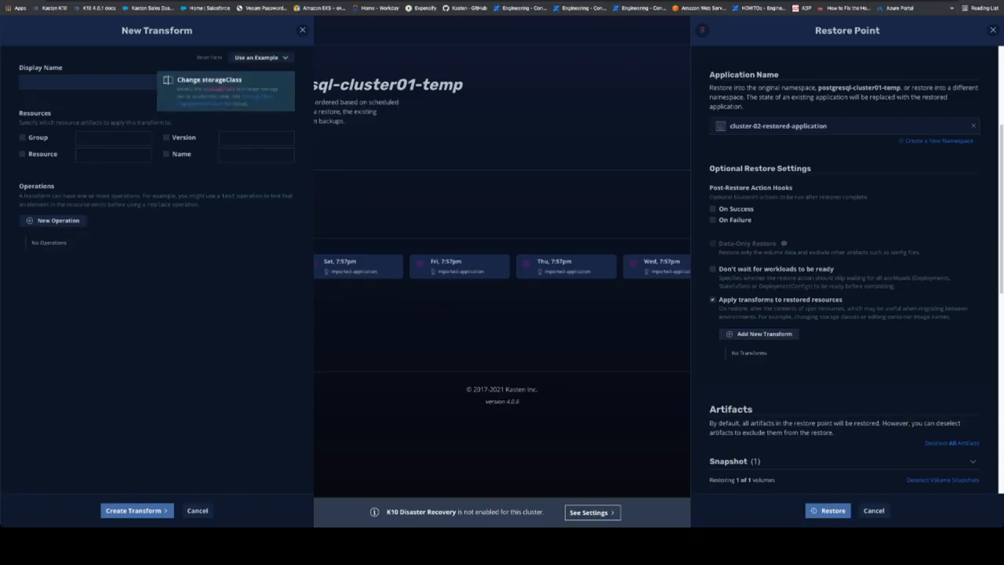
click(226, 89)
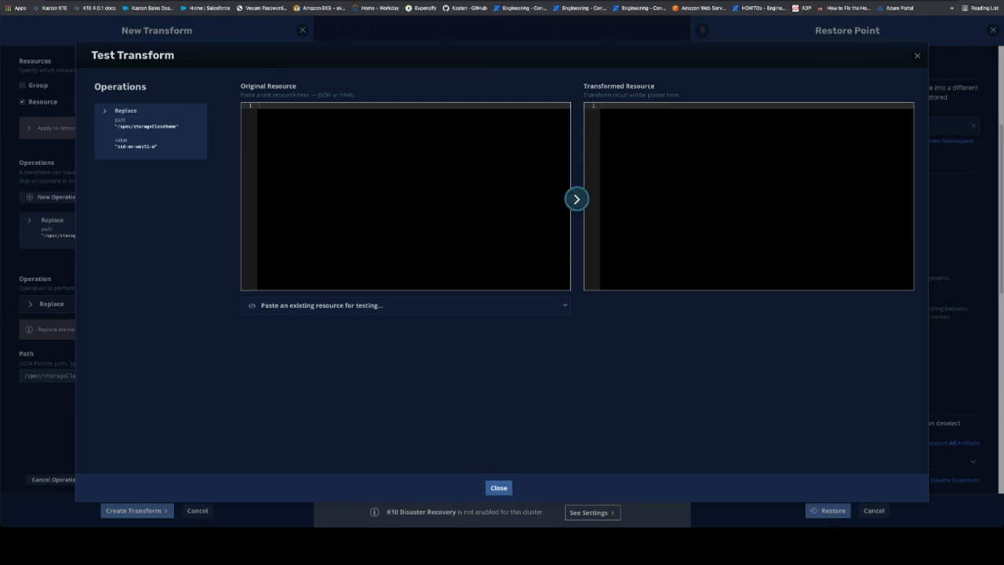
click(499, 486)
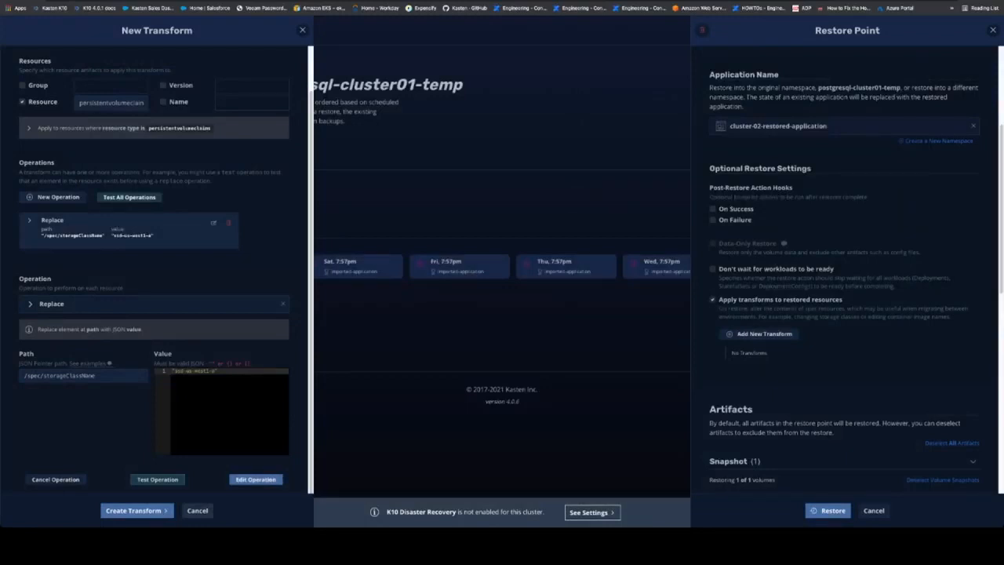
click(197, 512)
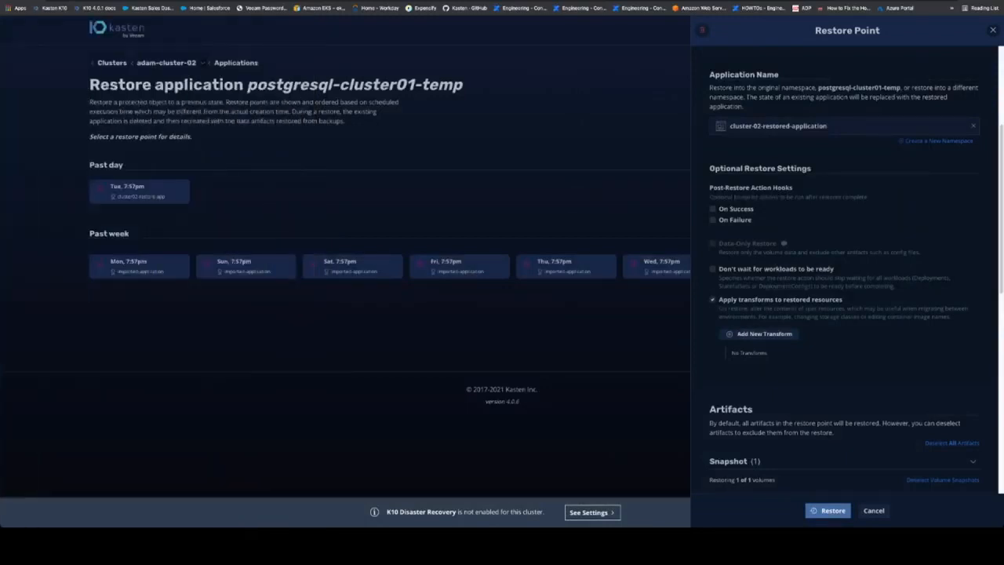
Launch the restore without transforms and follow it running on the adam-cluster-02 dashboard.
click(712, 299)
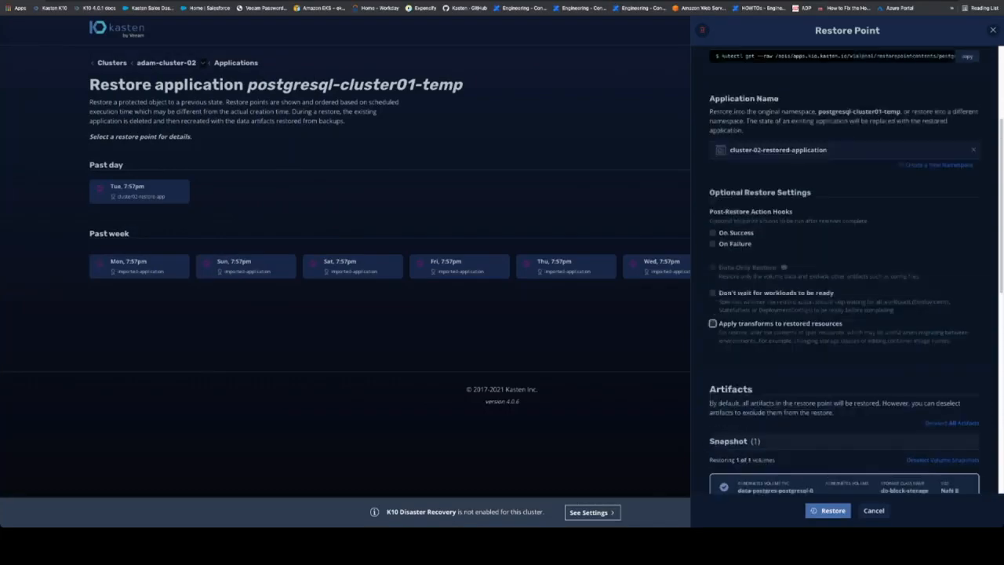
scroll(up, 3)
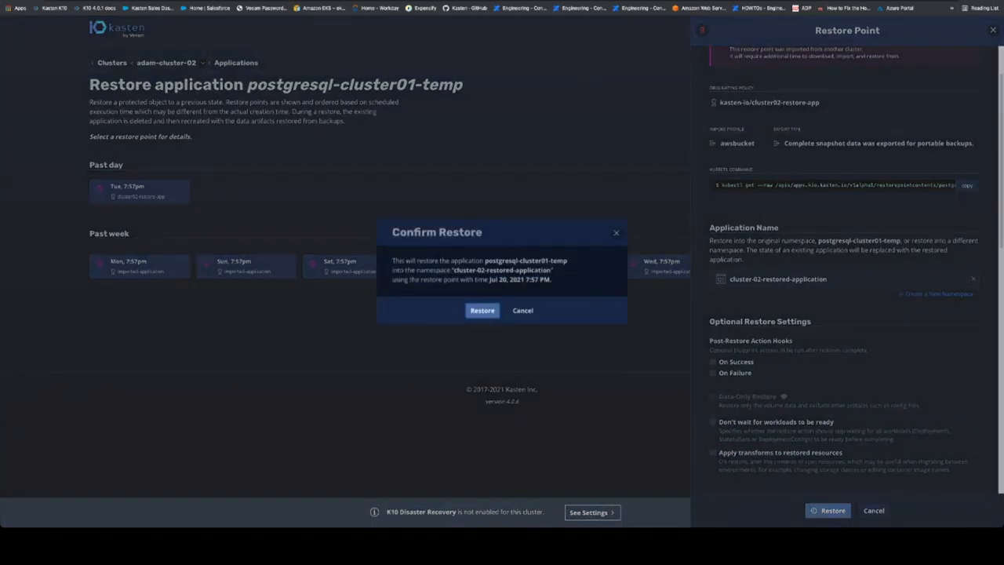
click(481, 310)
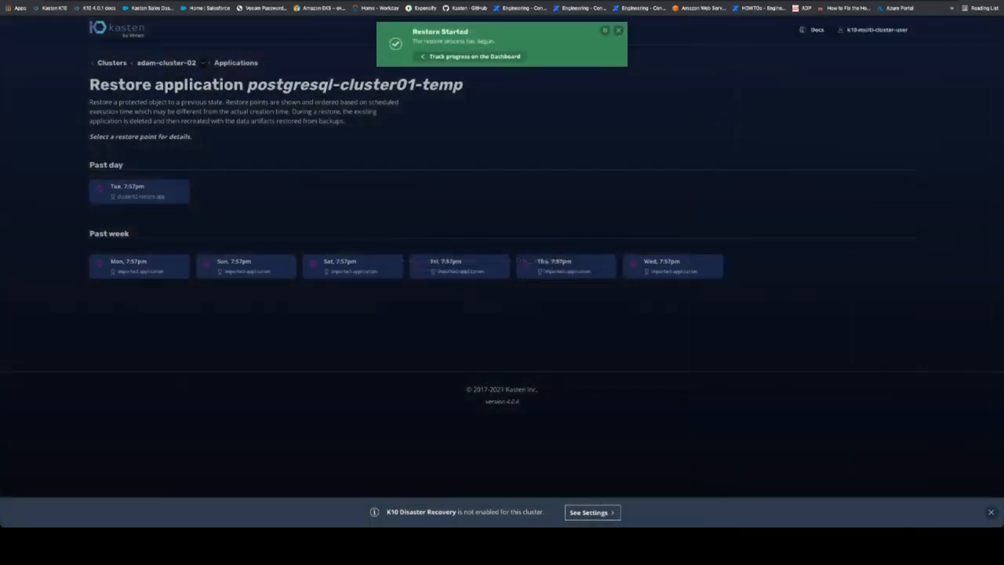
click(472, 56)
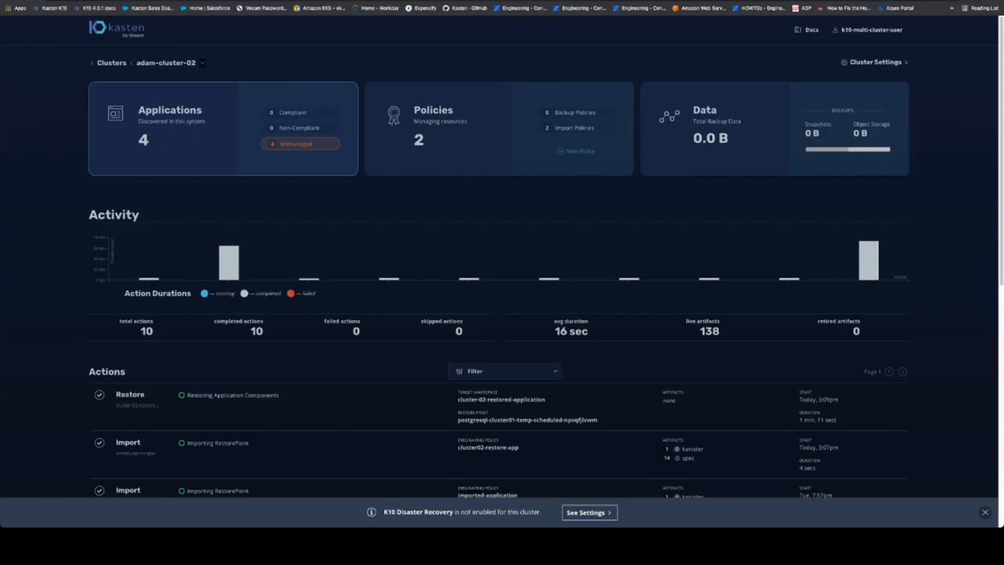
click(169, 128)
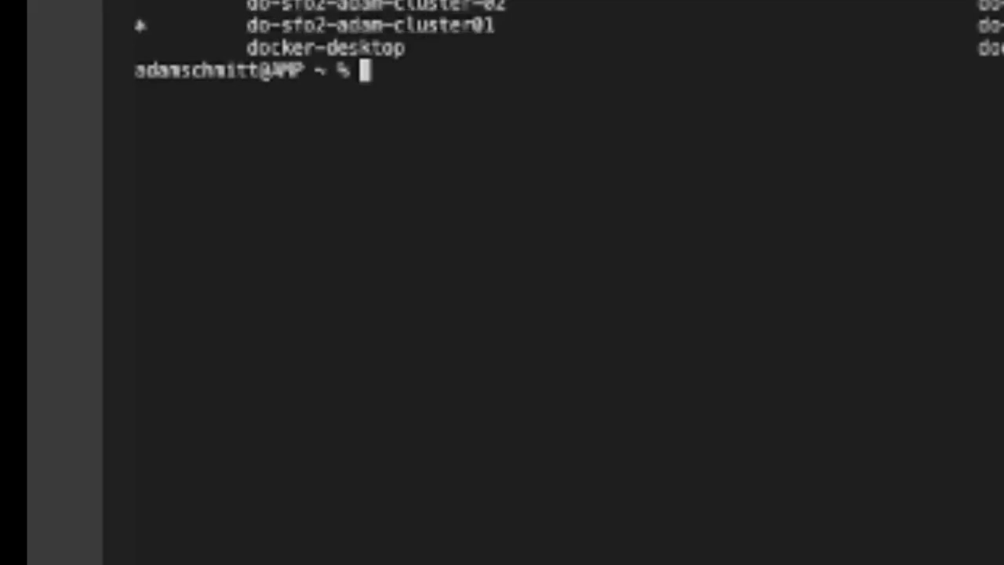
Switch kubectl to the do-sfo2-adam-cluster-02 context.
text(kubect)
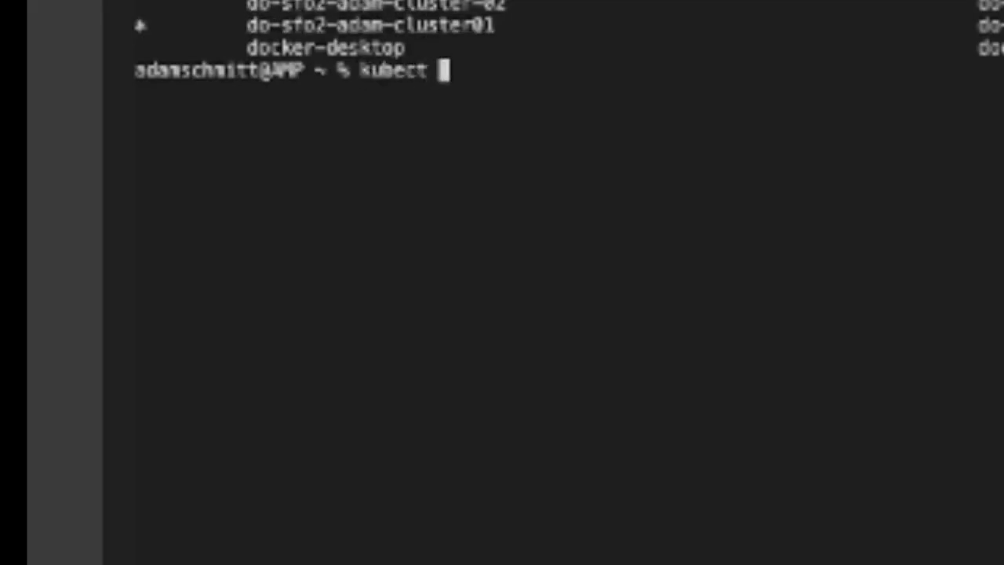
text(config use-context do-sfo2-adam-cluster-02)
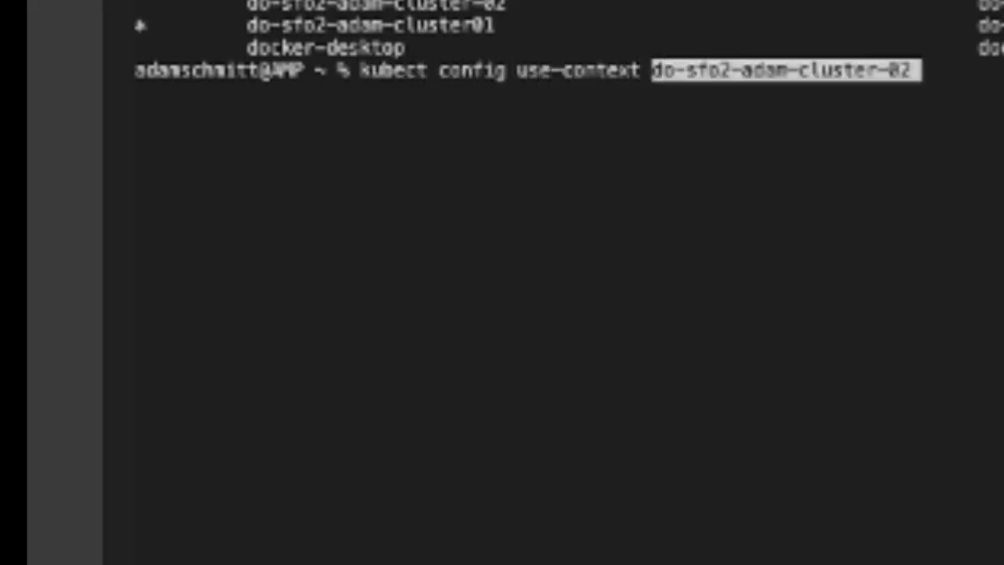
key(Return)
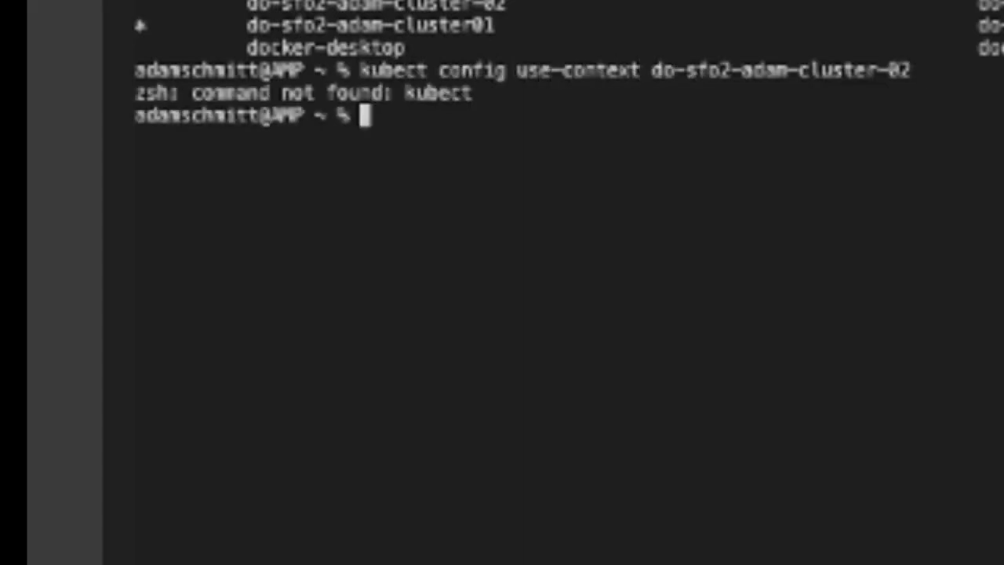
List namespaces with kubectl get ns to confirm cluster-02-restored-application is Active.
text(kubectl config)
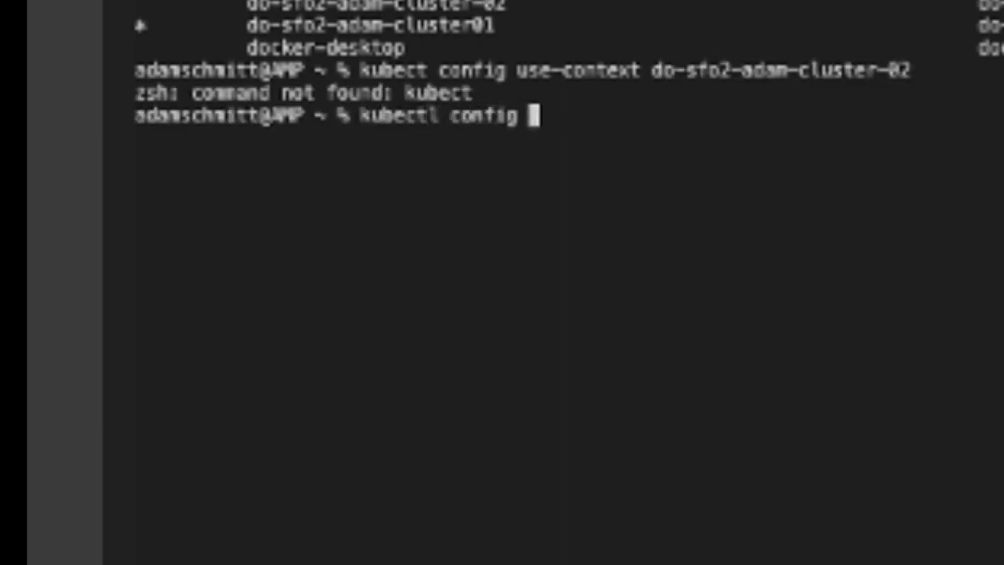
text(use-context do-sfo2-adam-cluster-02)
text(kubectl get ns)
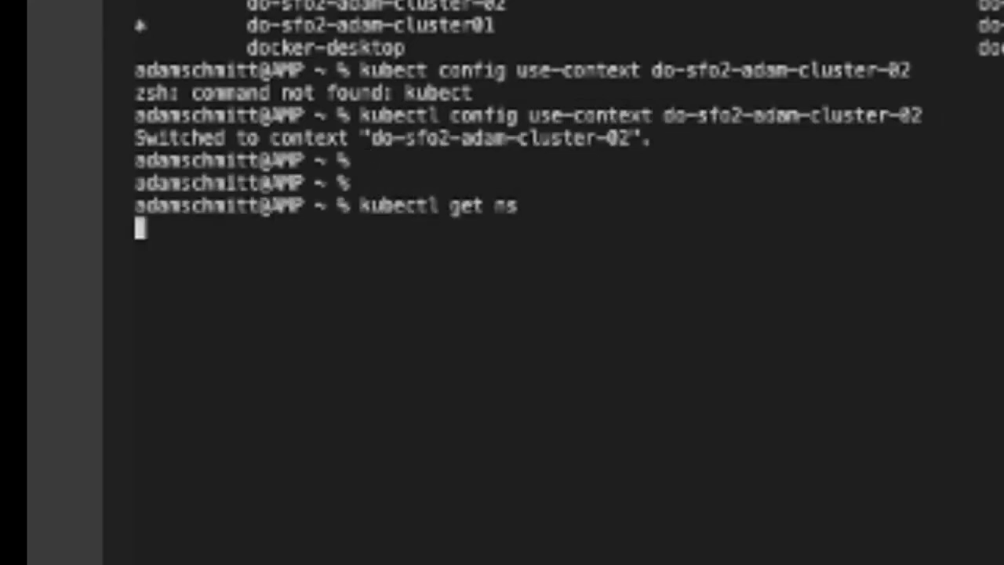
key(Return)
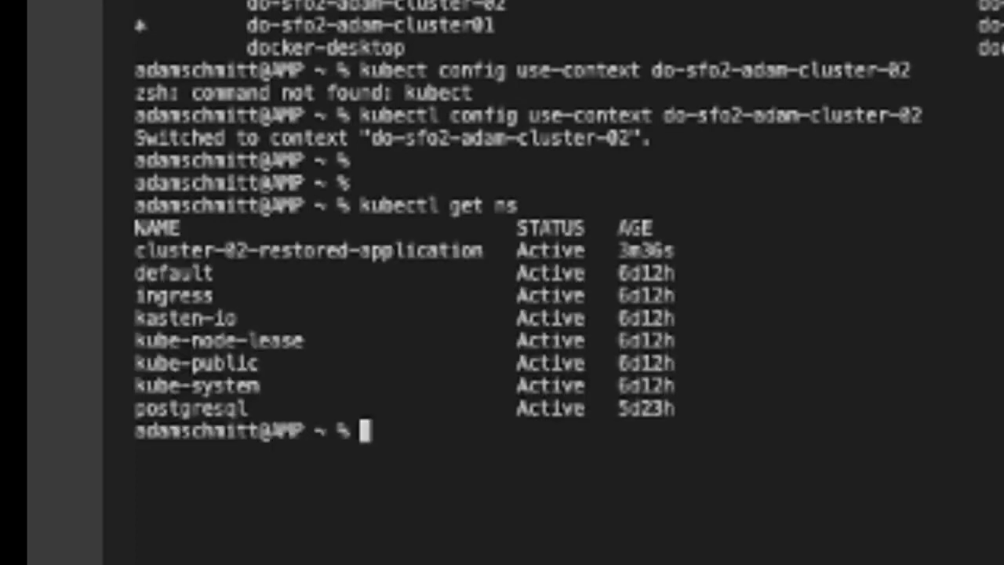